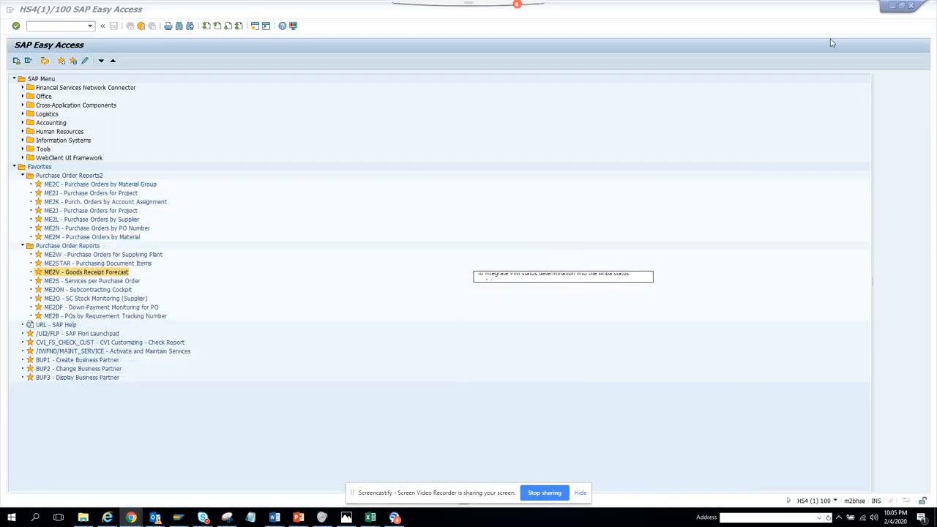
mouse_move(134, 290)
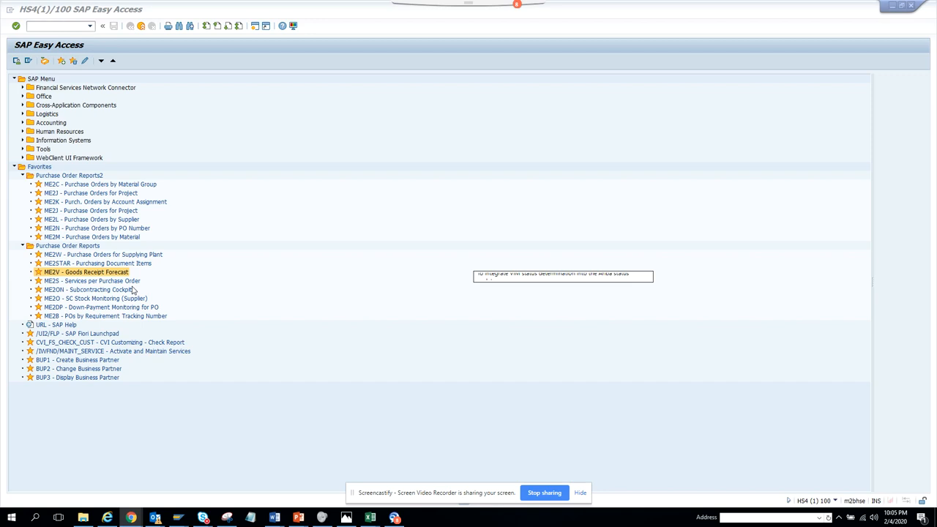
mouse_move(125, 290)
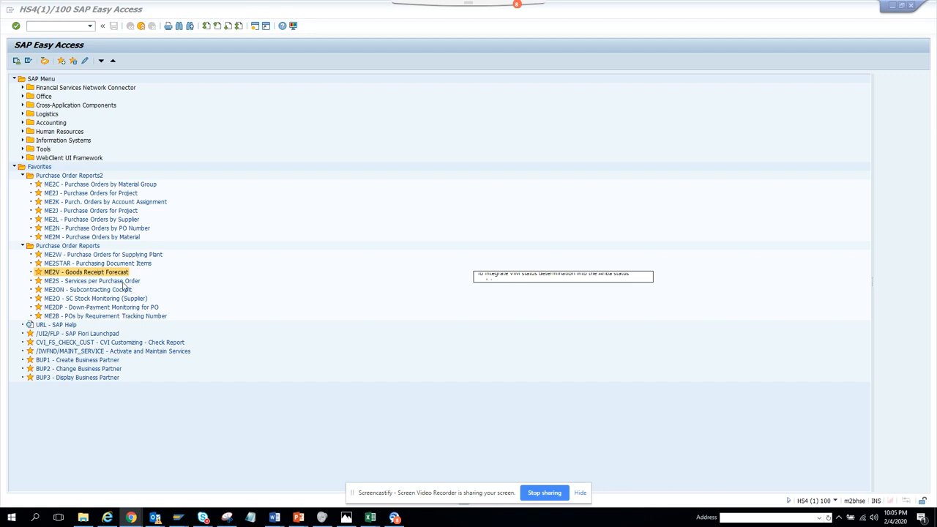
Launch ME2S – Services per Purchase Order from the favourites.
left_click(90, 280)
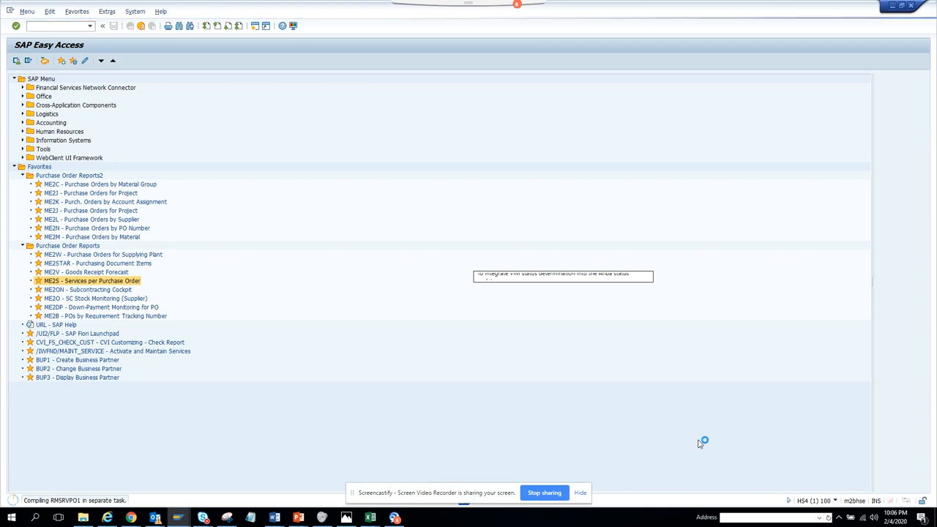
mouse_move(314, 318)
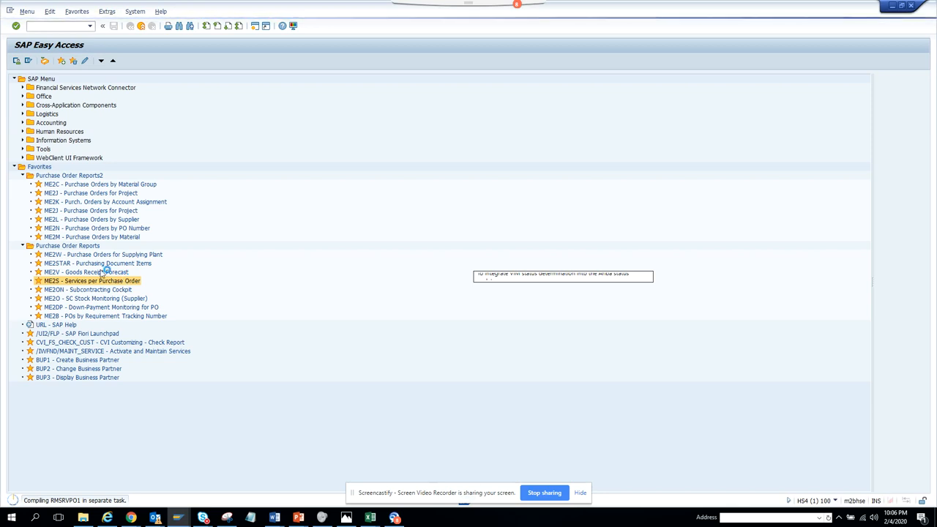
Collapse and re-expand the Purchase Order Reports2 folder, then reach ME2ON – Subcontracting Cockpit.
left_click(9, 11)
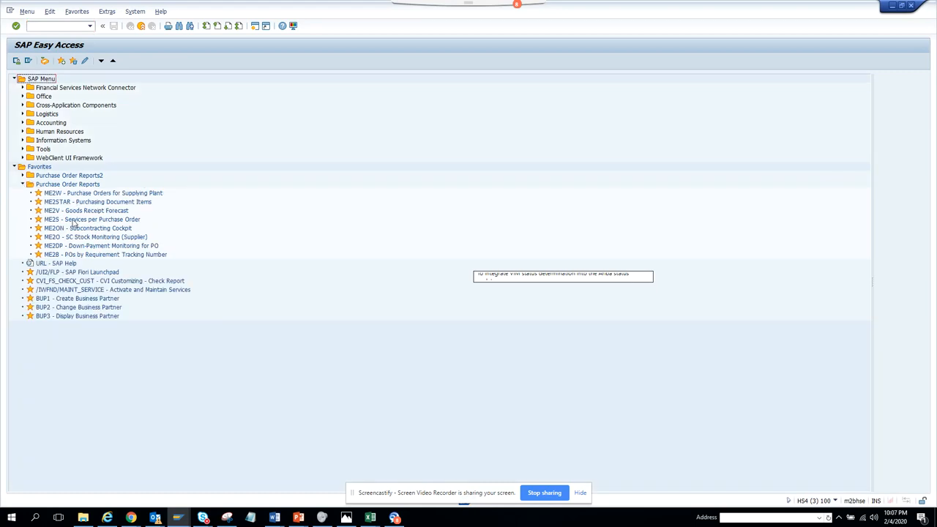
mouse_move(76, 234)
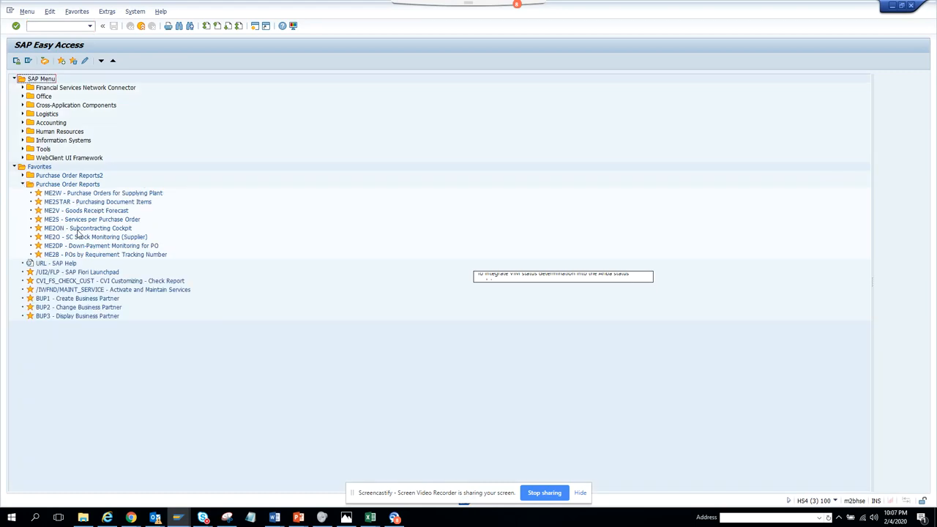
left_click(87, 228)
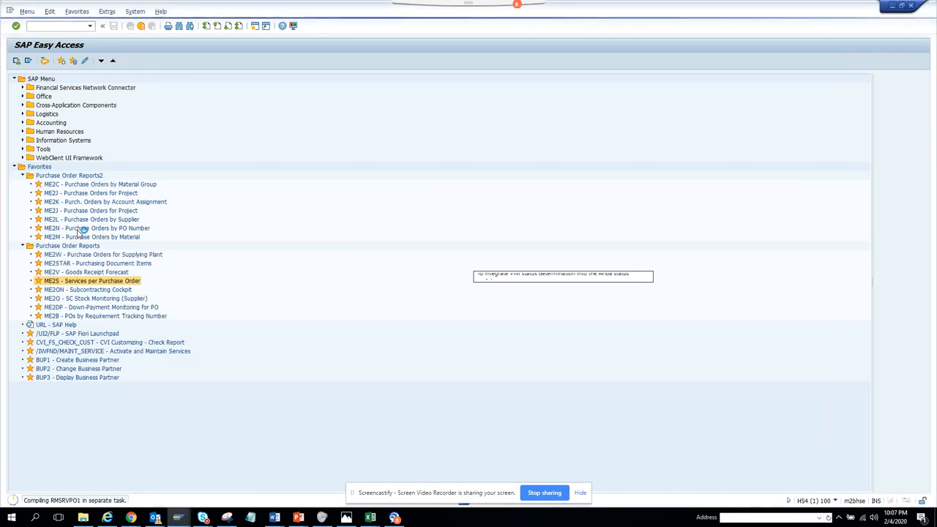
left_click(22, 175)
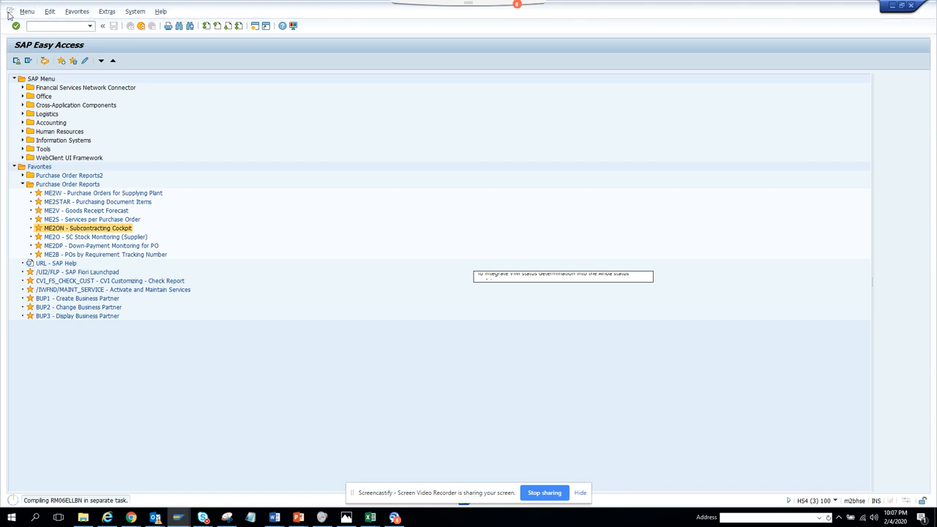
left_click(10, 11)
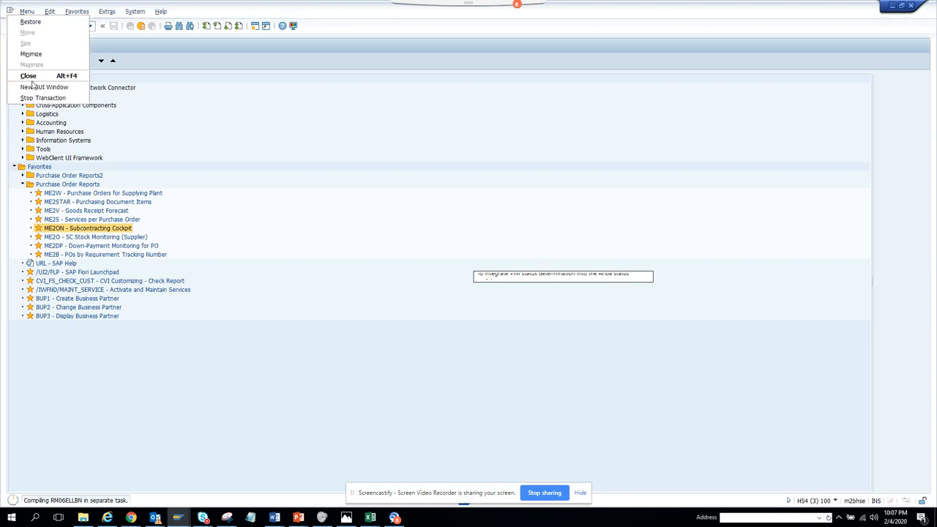
mouse_move(44, 87)
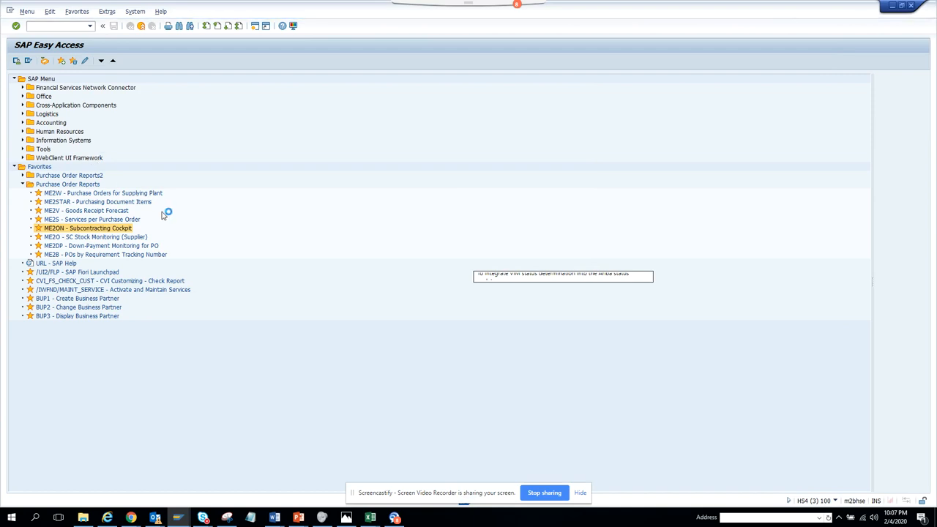
Launch the Subcontracting Cockpit, then switch windows to the ME2S PO Reporting with Services screen.
double_click(87, 228)
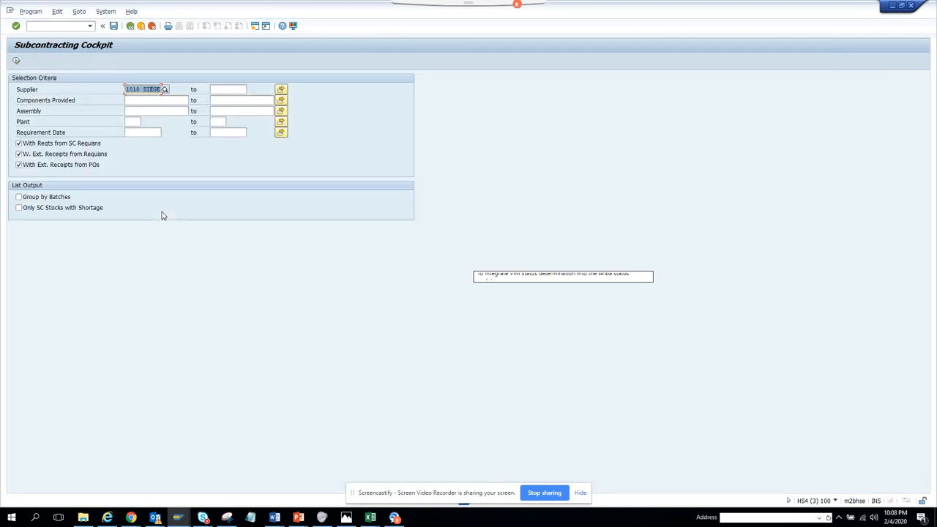
key("alt+tab")
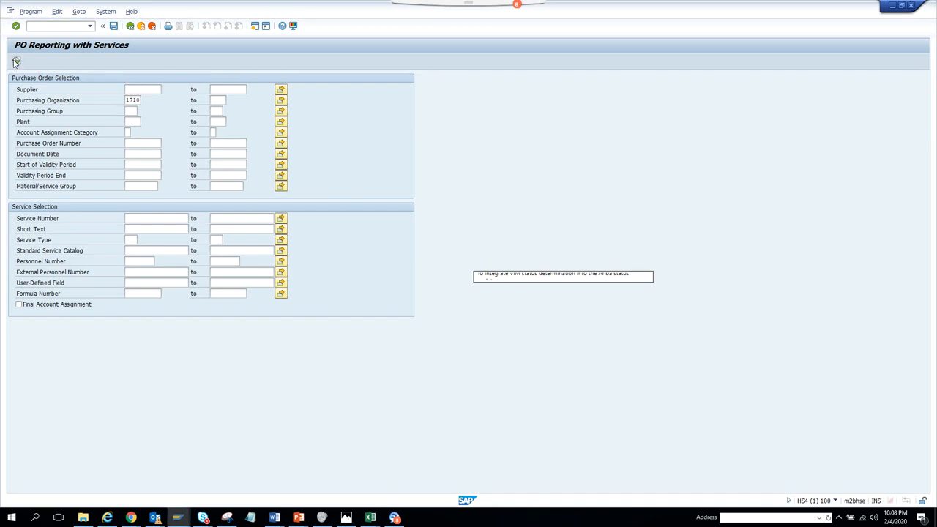
Clear Purchasing Organization 1710 and restrict the report to final account assignments.
left_click(143, 90)
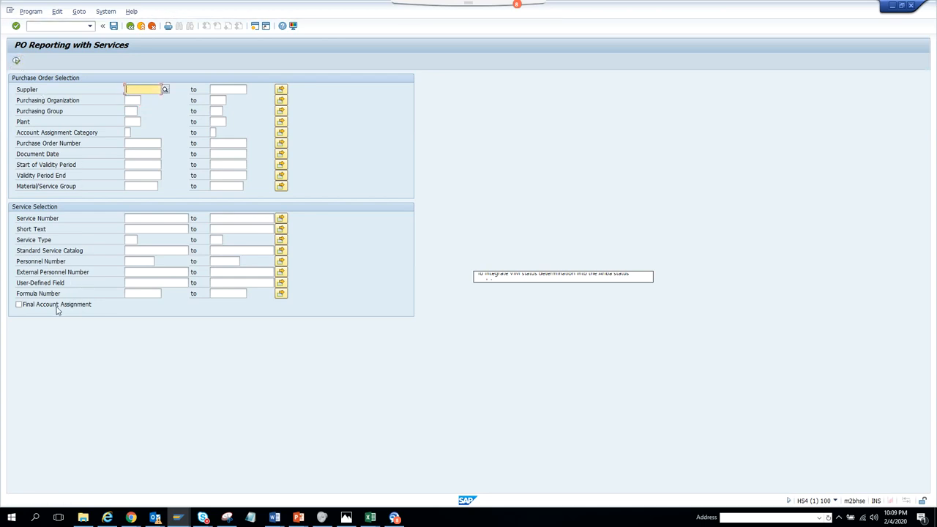
left_click(18, 304)
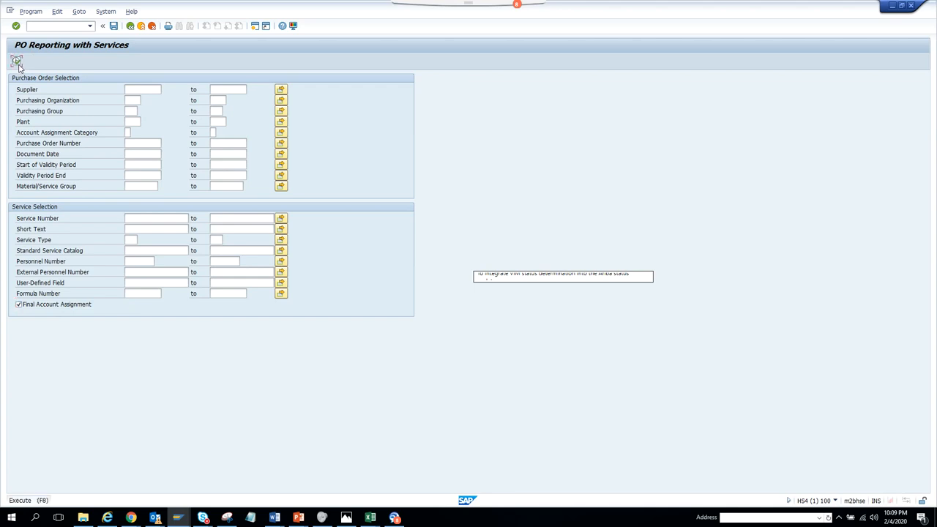
left_click(143, 89)
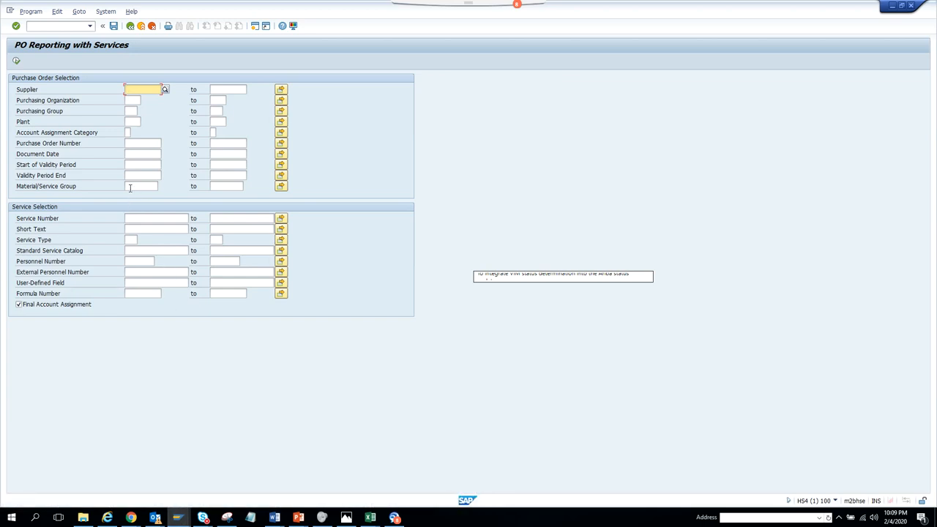
left_click(143, 186)
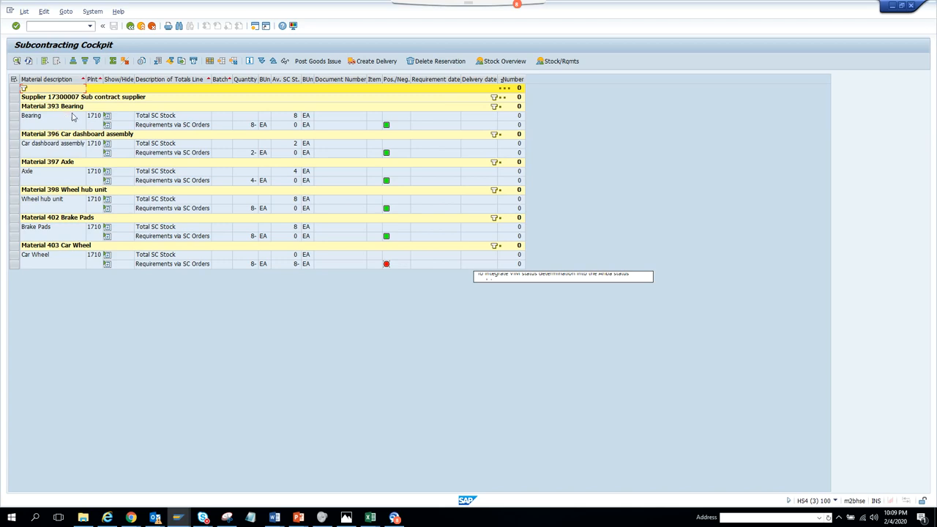
mouse_move(107, 115)
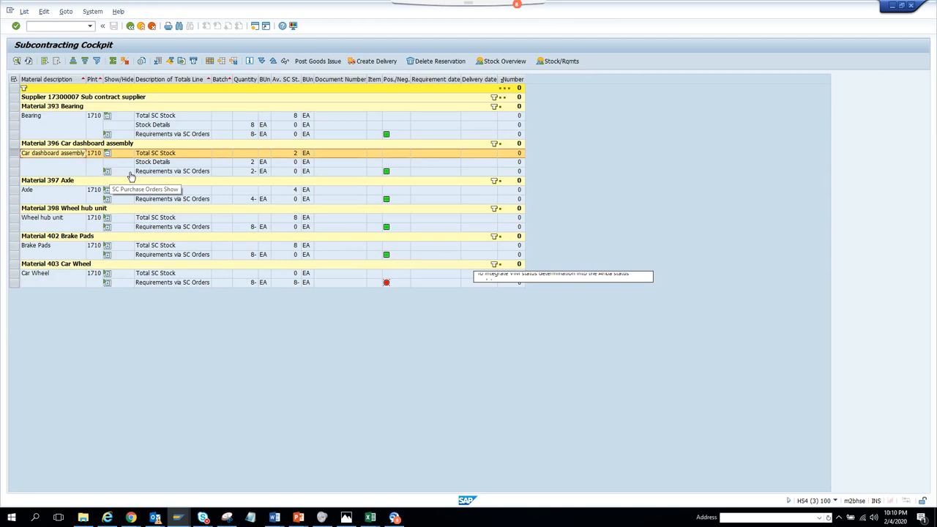
mouse_move(301, 178)
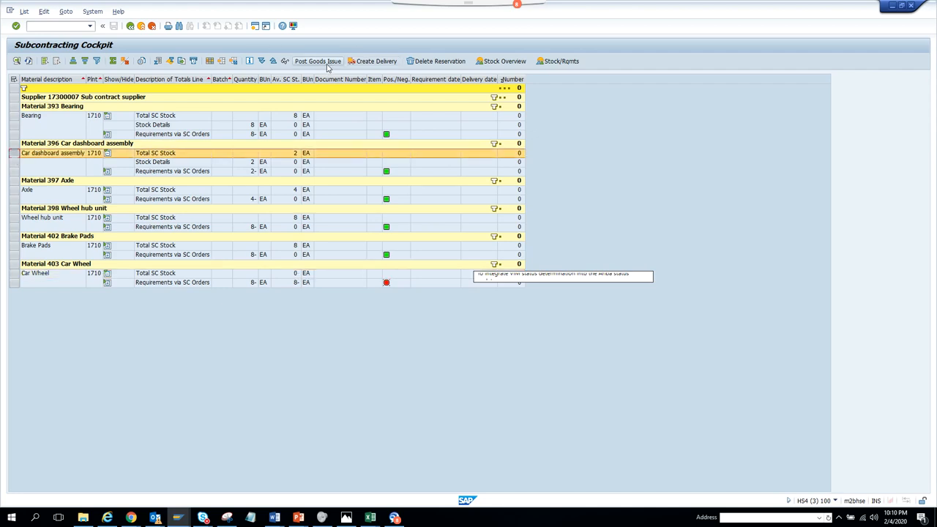
Post Goods Issue for Car dashboard assembly, bringing up Create Goods Issue for vendor 17300007, material 396.
left_click(318, 60)
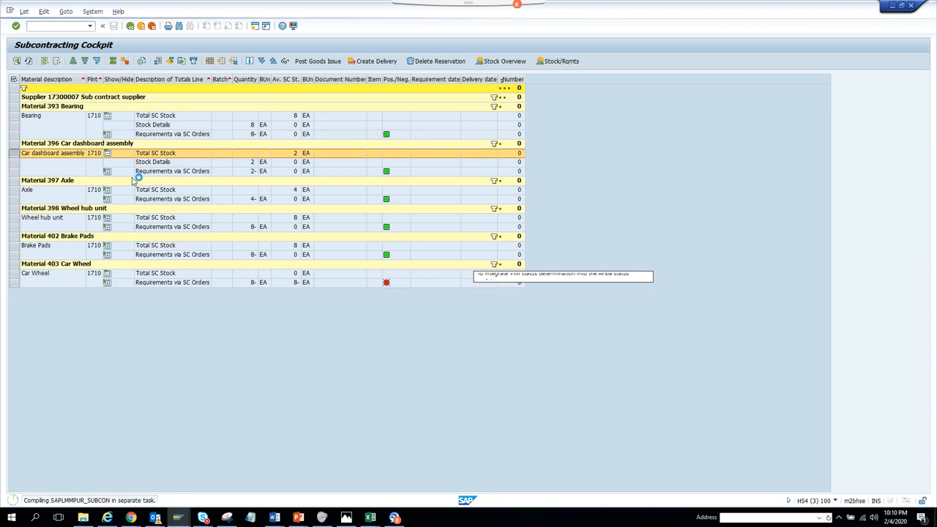
mouse_move(90, 327)
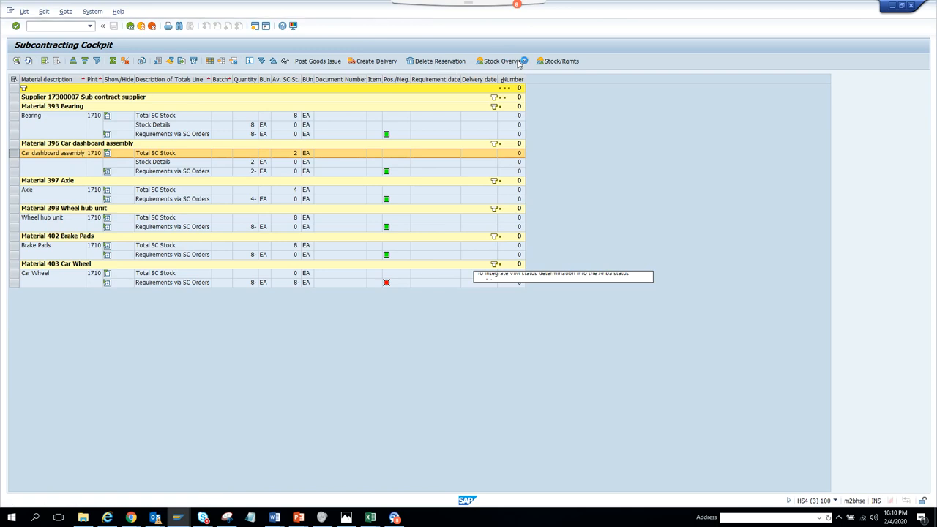
mouse_move(564, 70)
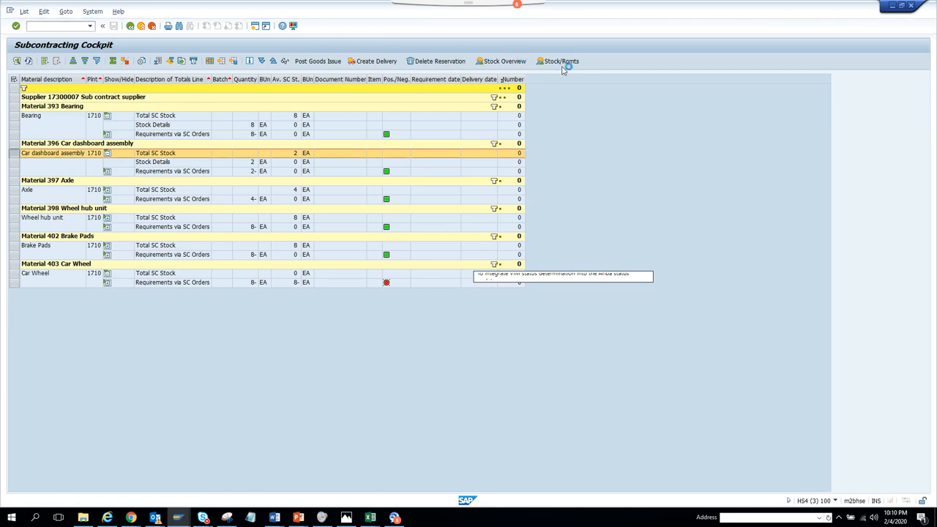
left_click(317, 61)
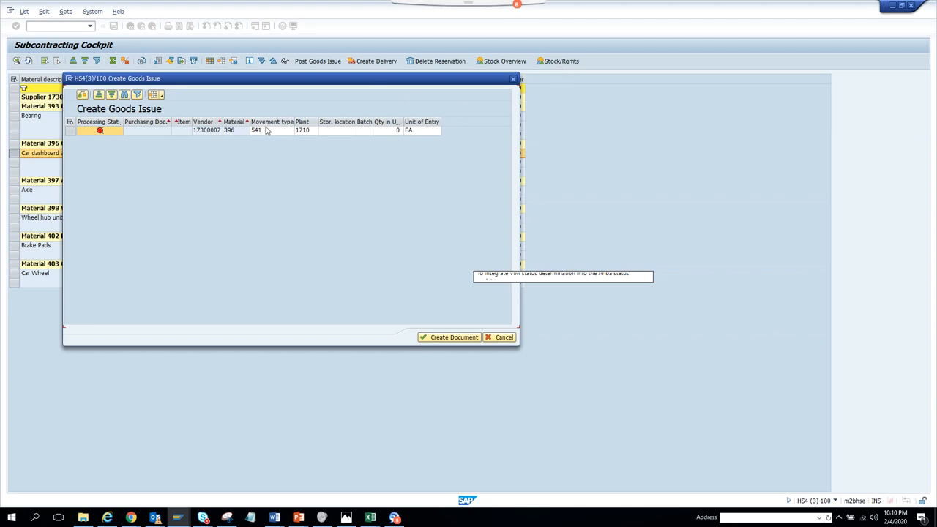
mouse_move(449, 337)
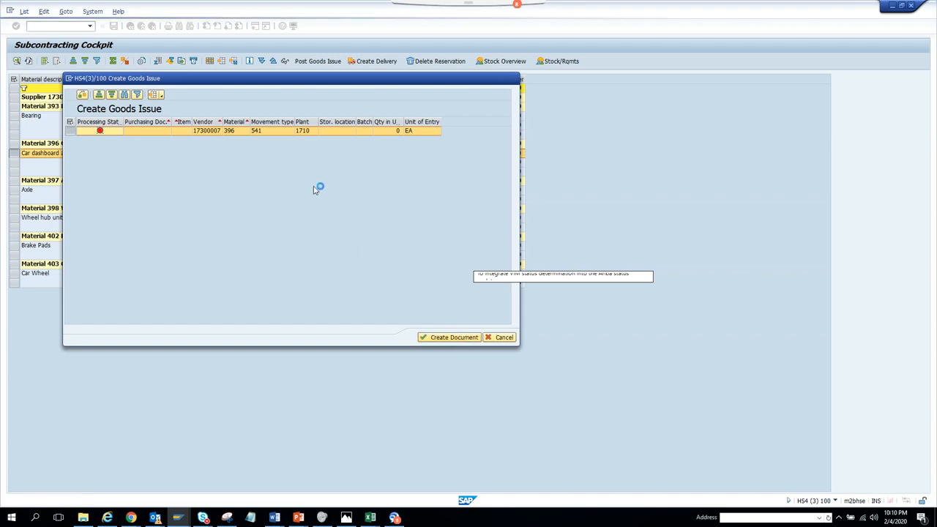
mouse_move(100, 132)
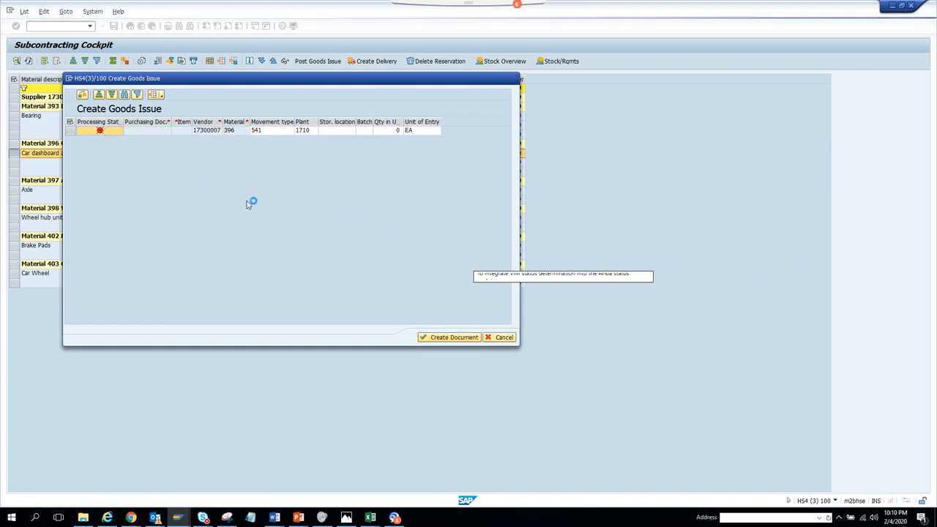
left_click(448, 337)
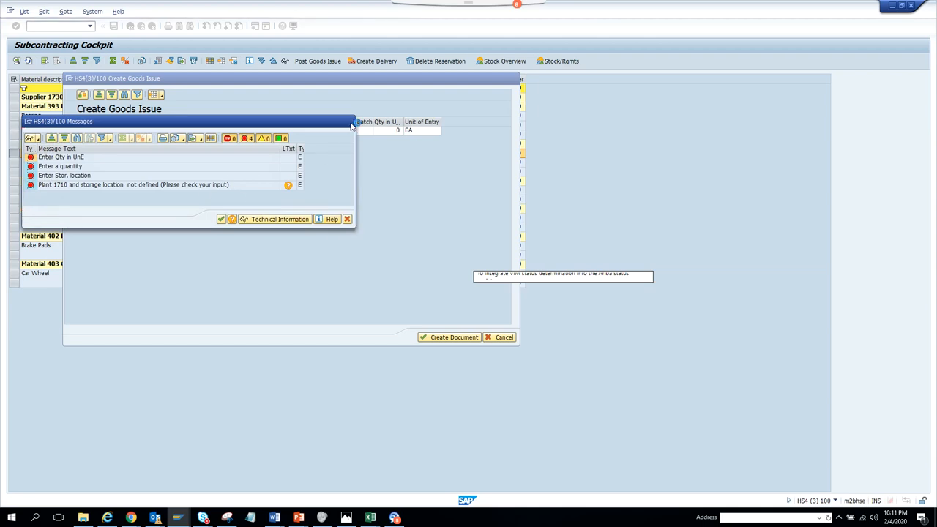
left_click(222, 219)
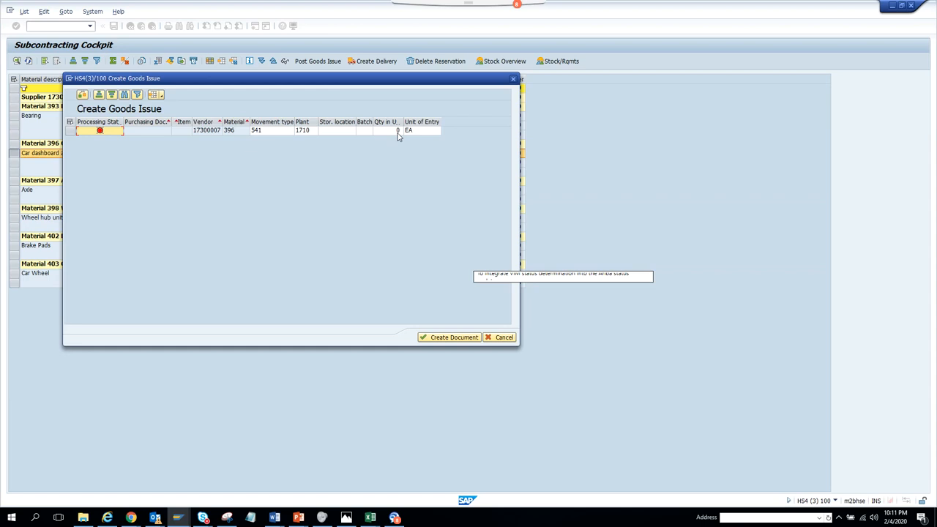
left_click(386, 130)
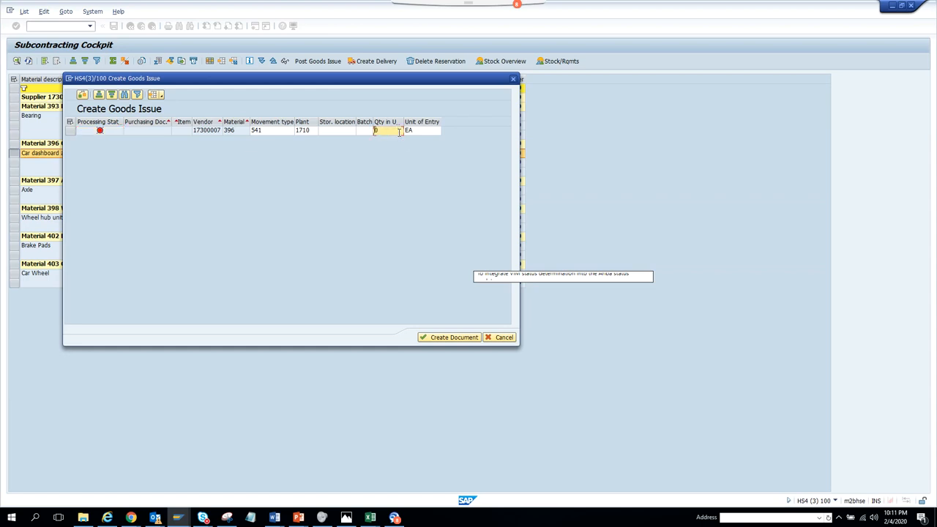
type("1")
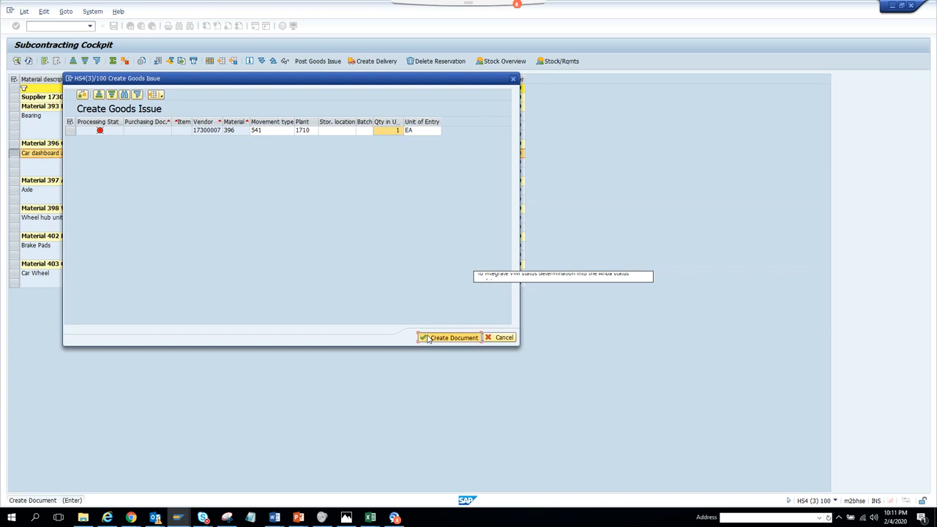
left_click(449, 337)
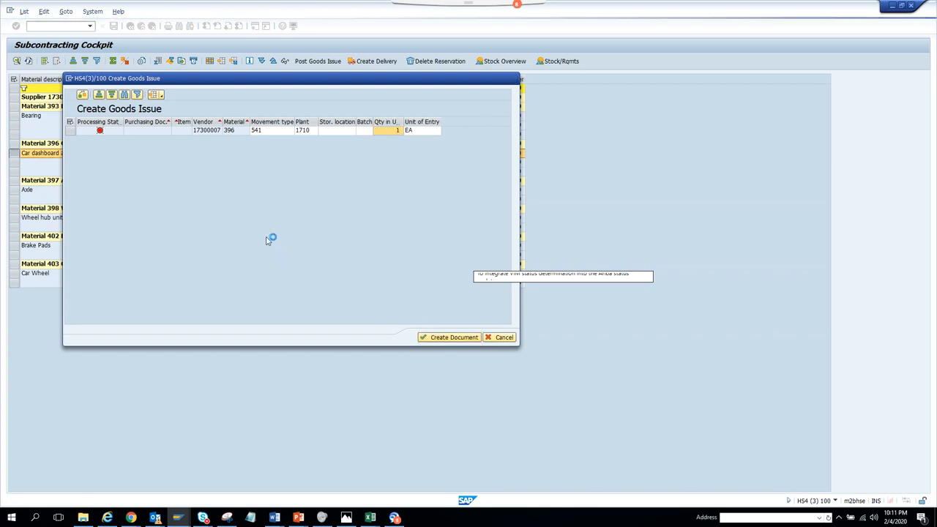
left_click(450, 338)
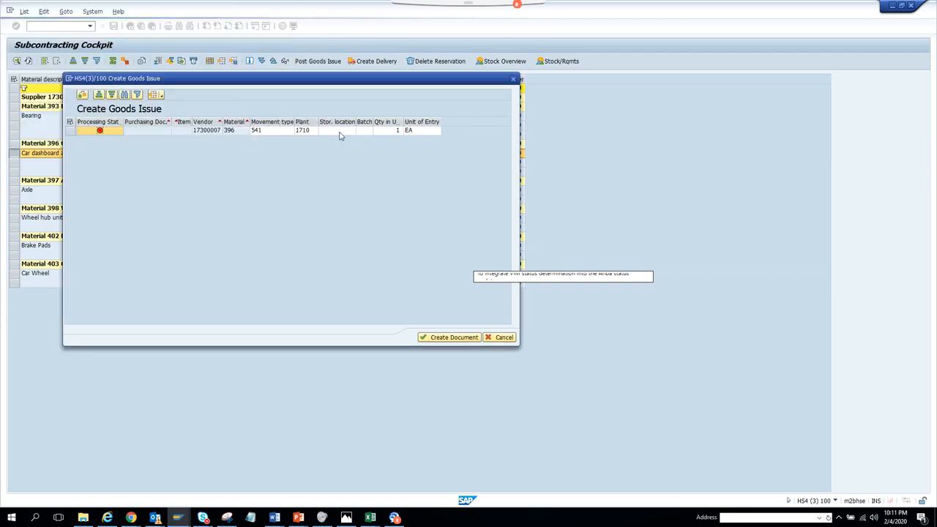
left_click(335, 129)
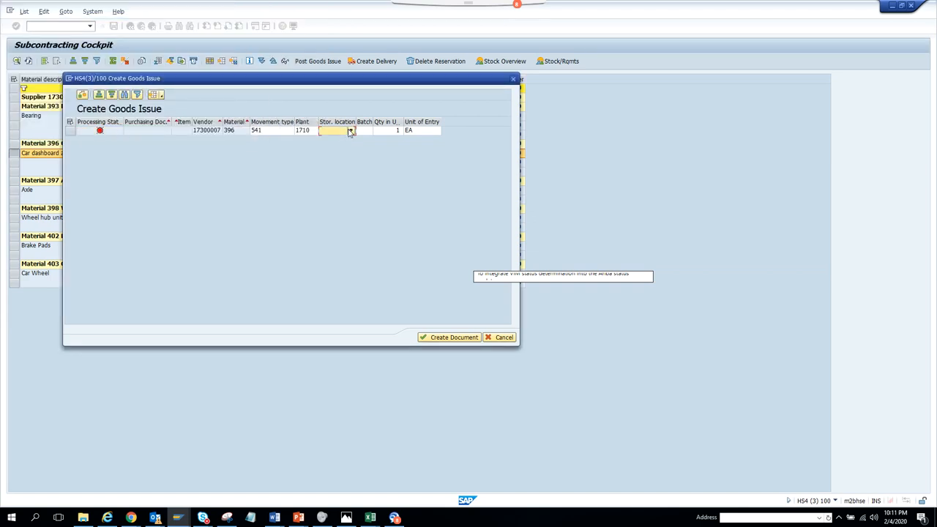
left_click(350, 130)
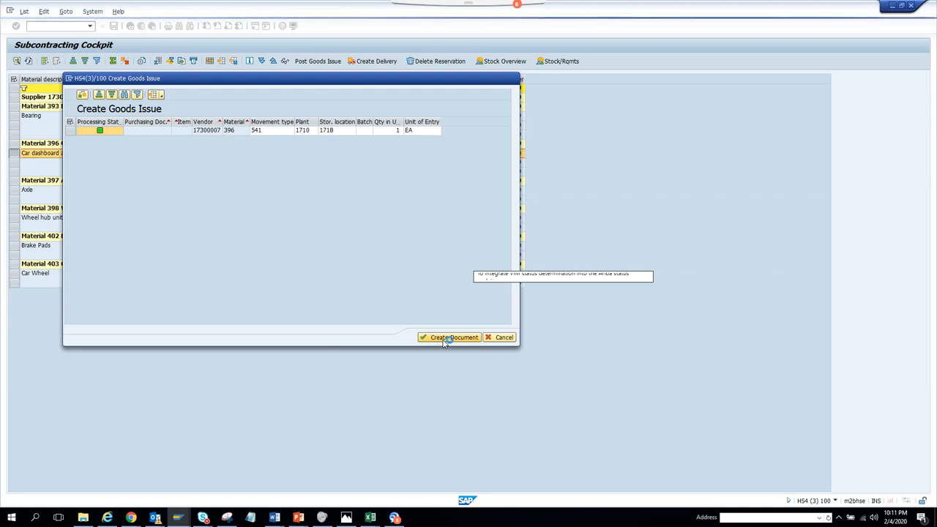
left_click(449, 337)
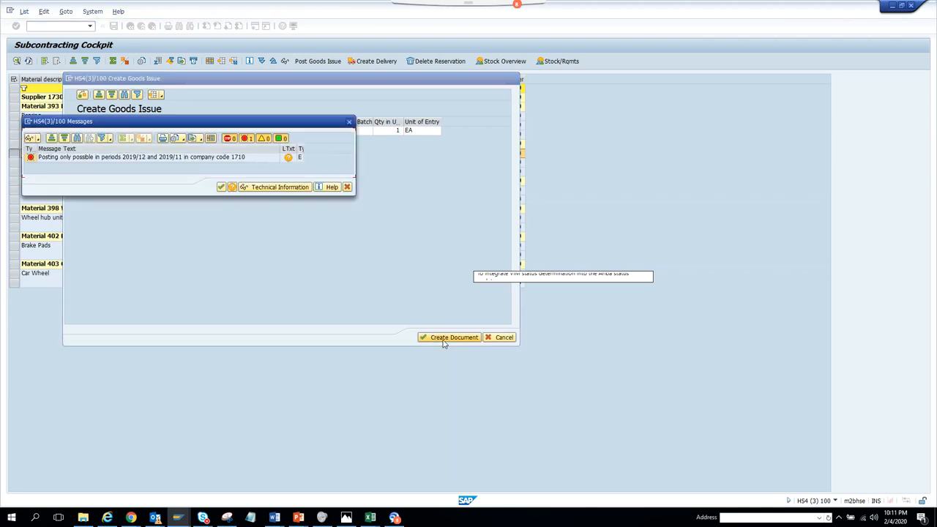
mouse_move(298, 144)
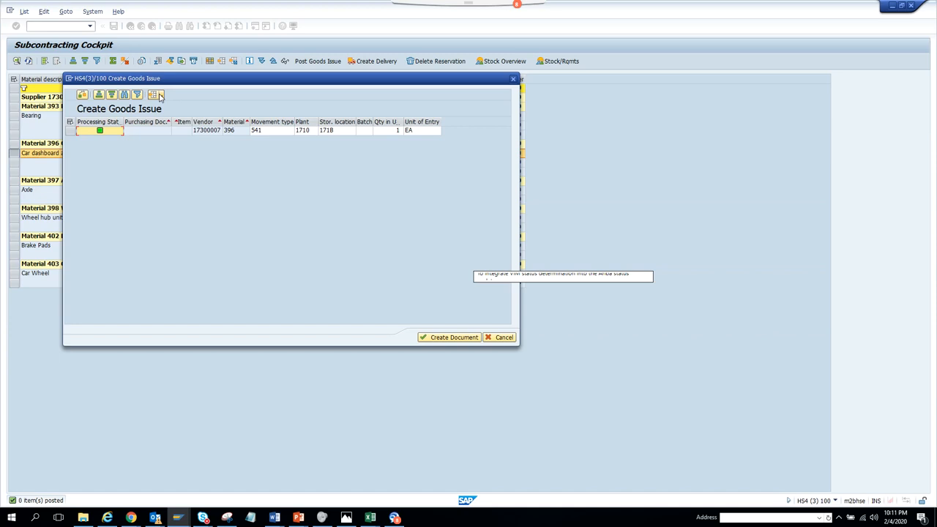
left_click(156, 94)
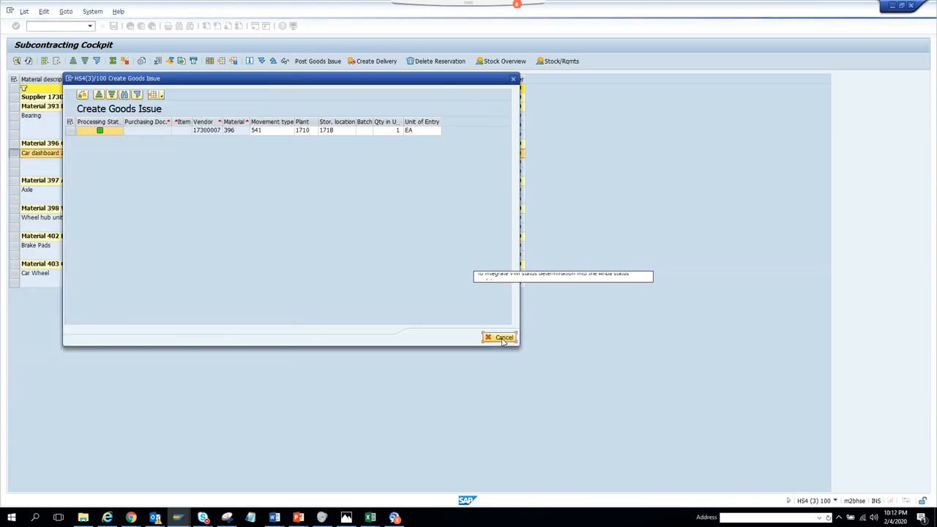
left_click(500, 337)
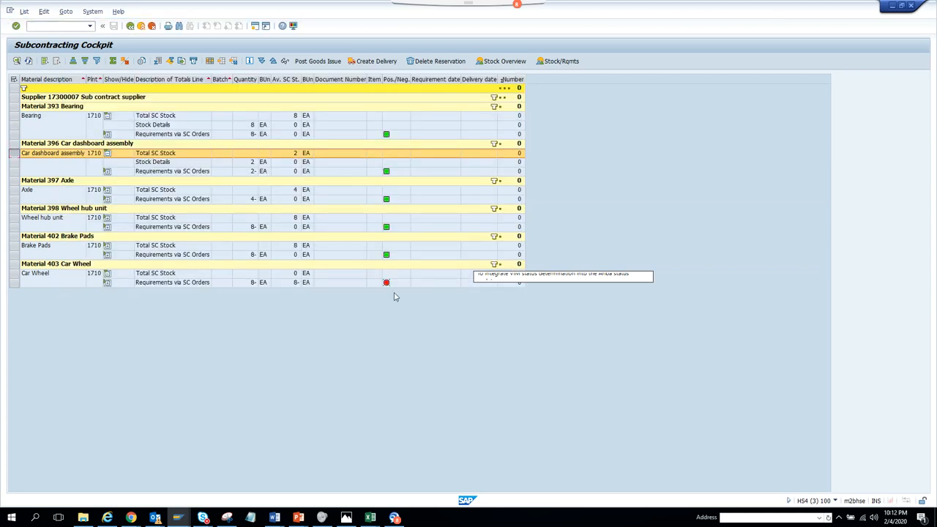
mouse_move(190, 174)
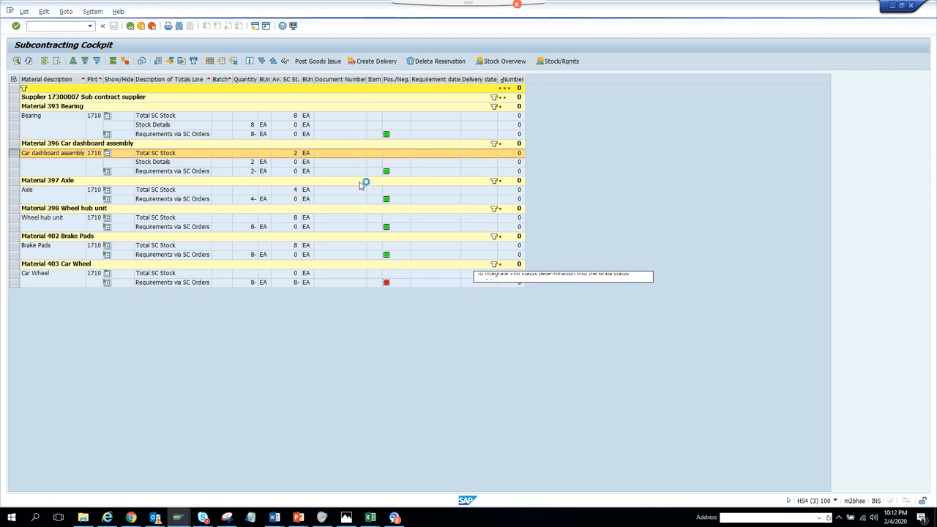
left_click(377, 61)
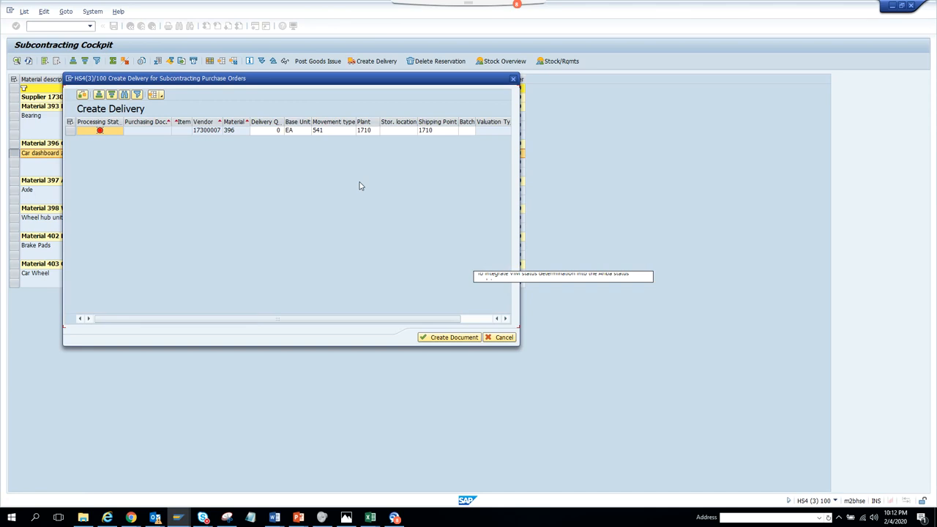
mouse_move(368, 148)
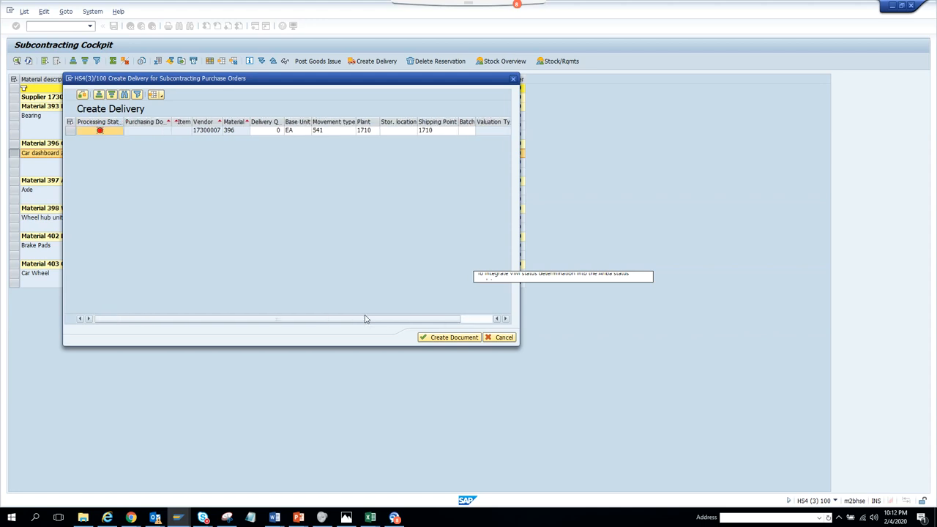
mouse_move(100, 131)
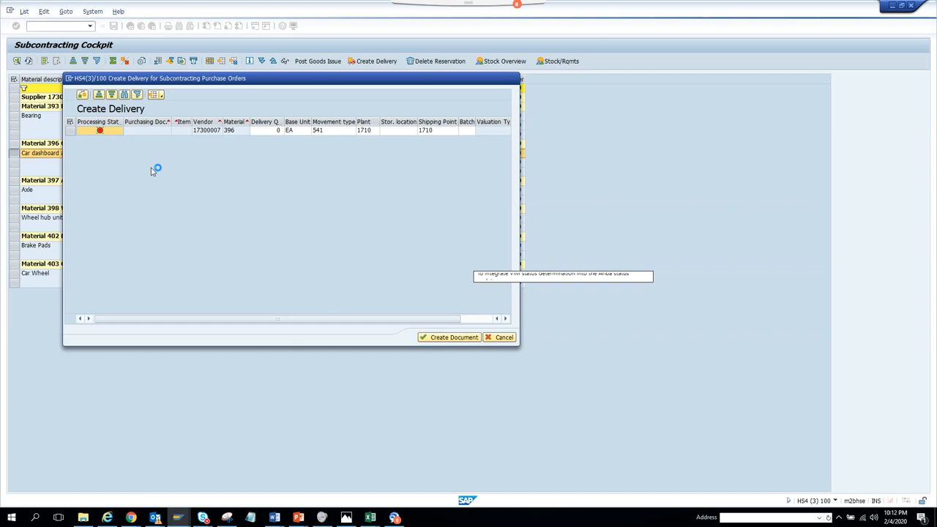
left_click(449, 338)
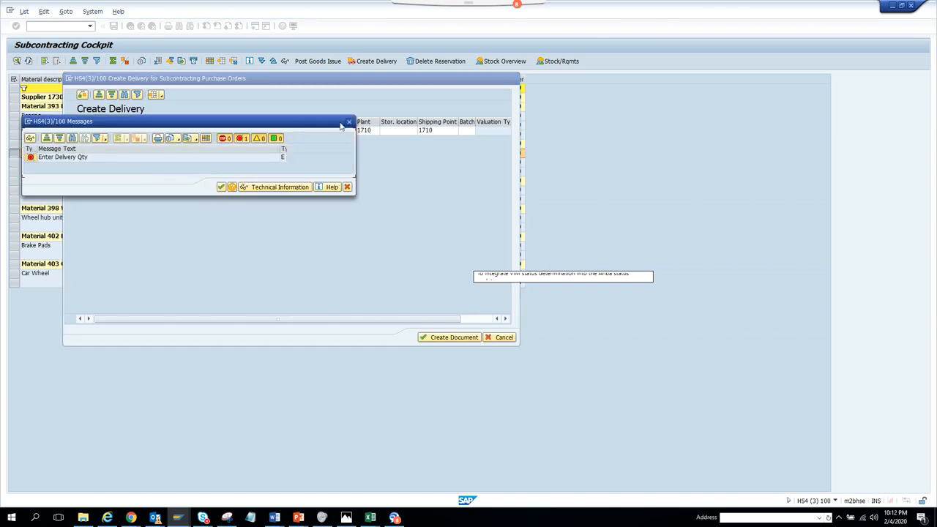
left_click(349, 121)
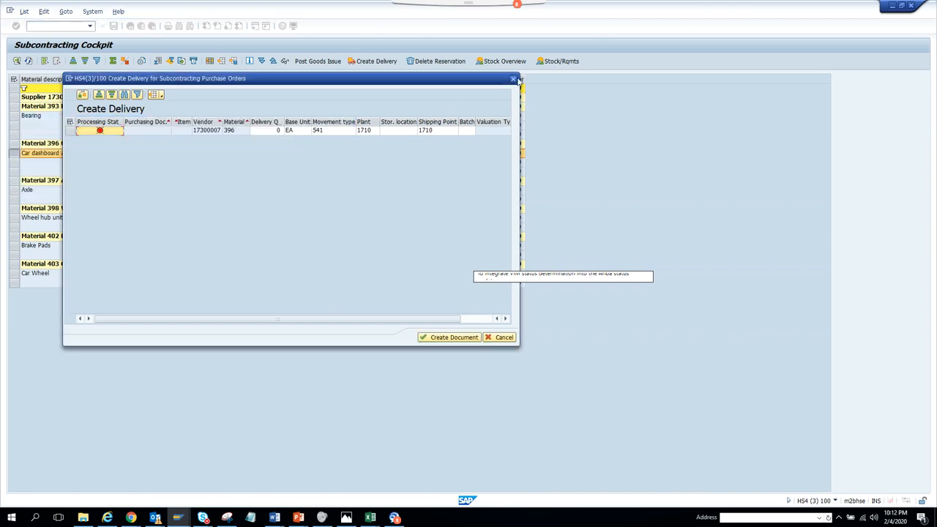
left_click(503, 337)
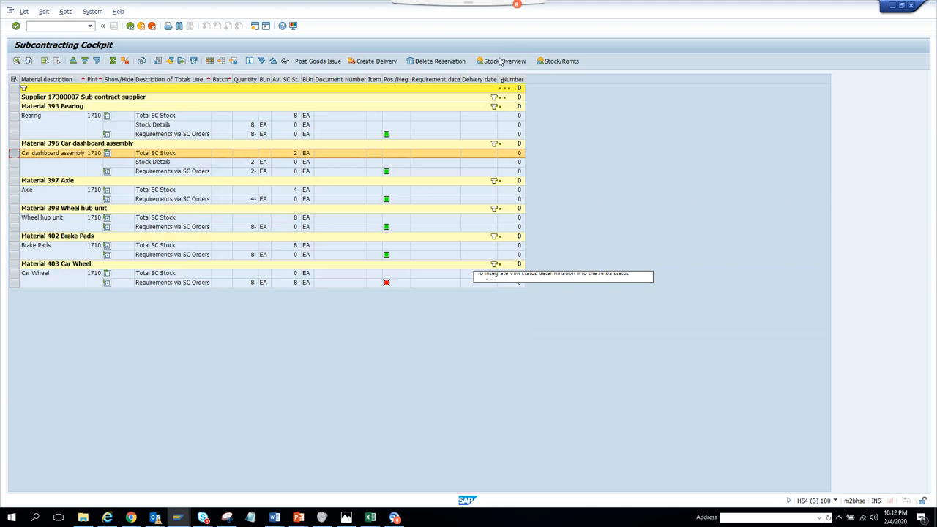
mouse_move(439, 61)
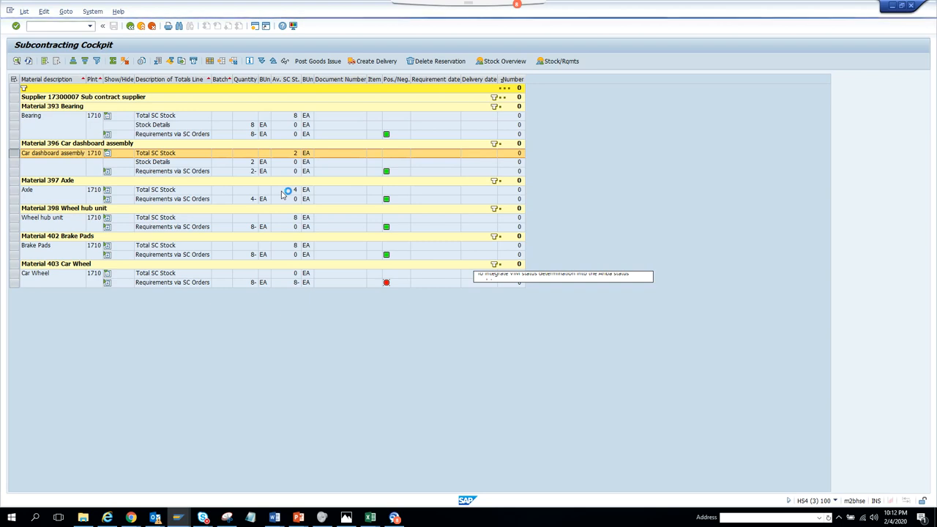
Show the Stock Overview for material 396: 83 unrestricted in plant 1710, 2 provided to vendor.
left_click(500, 60)
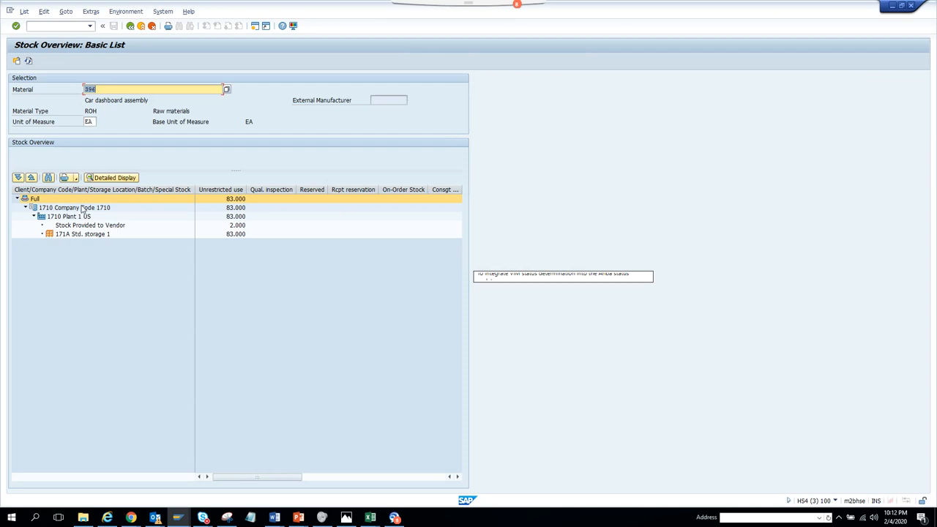
mouse_move(168, 228)
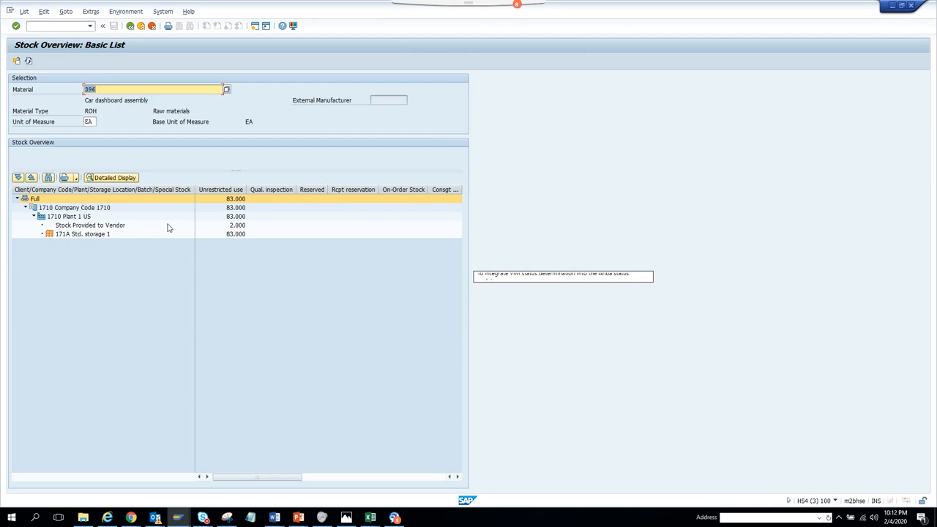
mouse_move(246, 230)
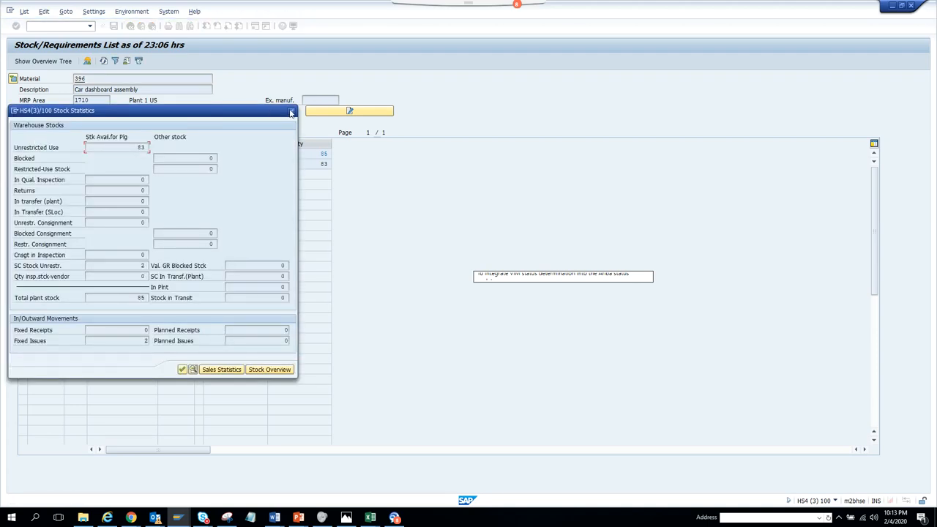
Open the Stock/Requirements List for material 396 and close the Stock Statistics popup.
left_click(290, 110)
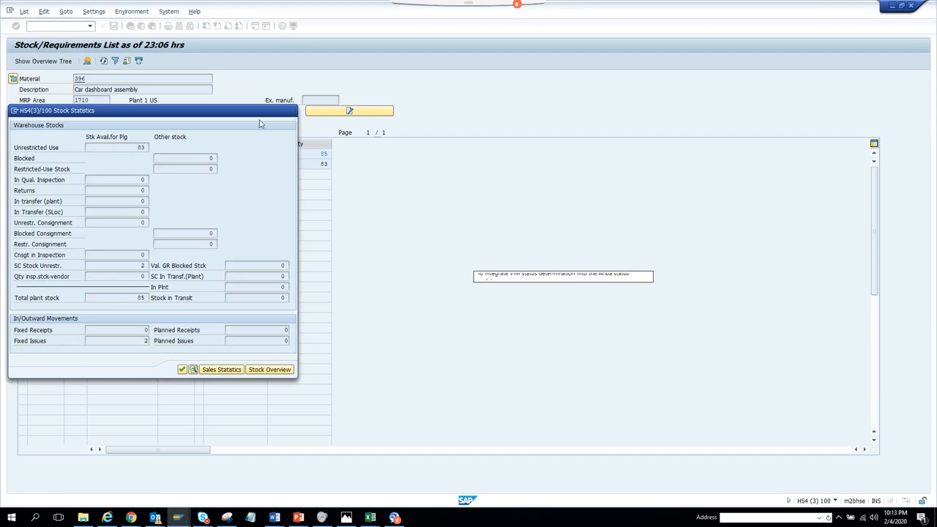
left_click(182, 369)
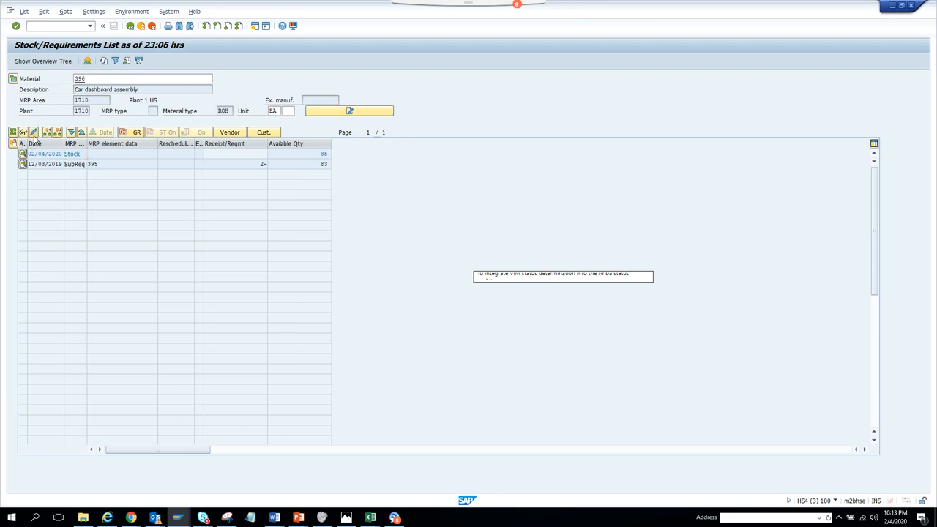
Add vendor columns showing supplier 17300007, try customer data (none found), then return to SAP Easy Access.
left_click(33, 132)
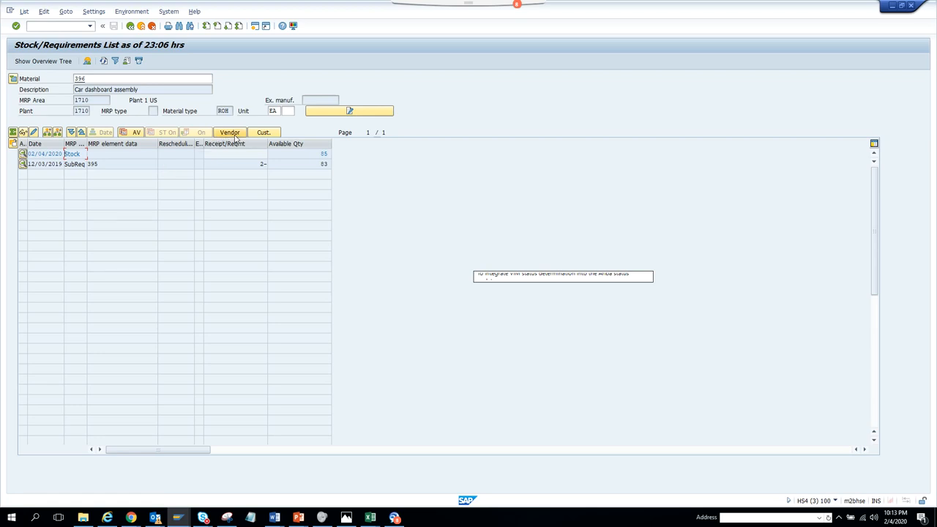
left_click(229, 133)
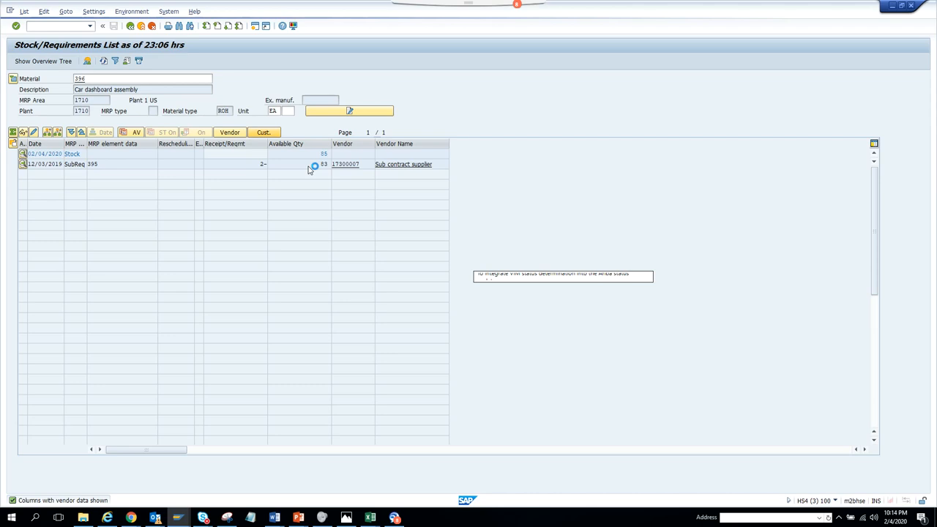
left_click(263, 132)
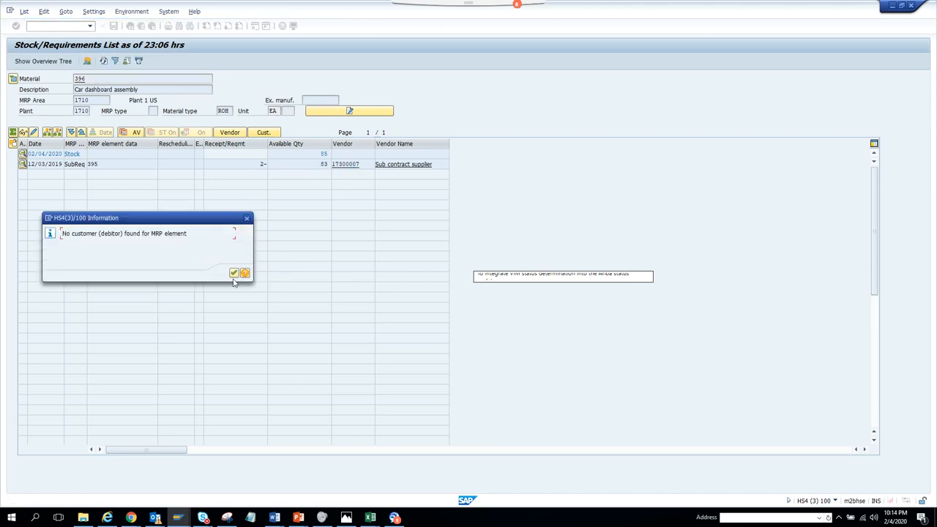
left_click(234, 272)
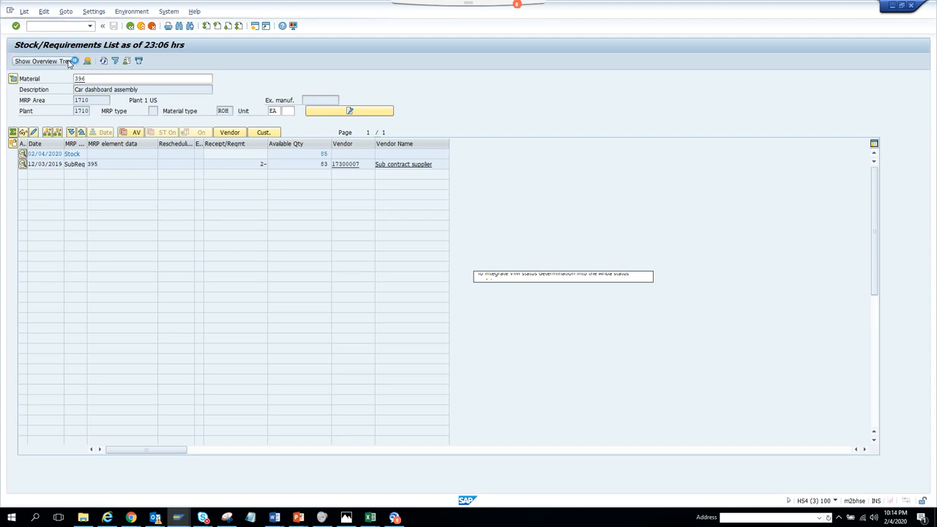
left_click(42, 61)
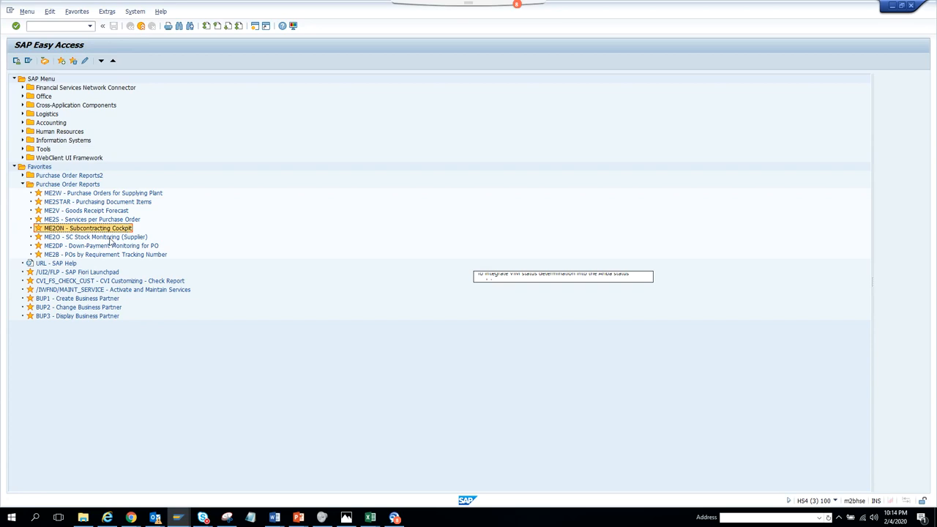
mouse_move(185, 320)
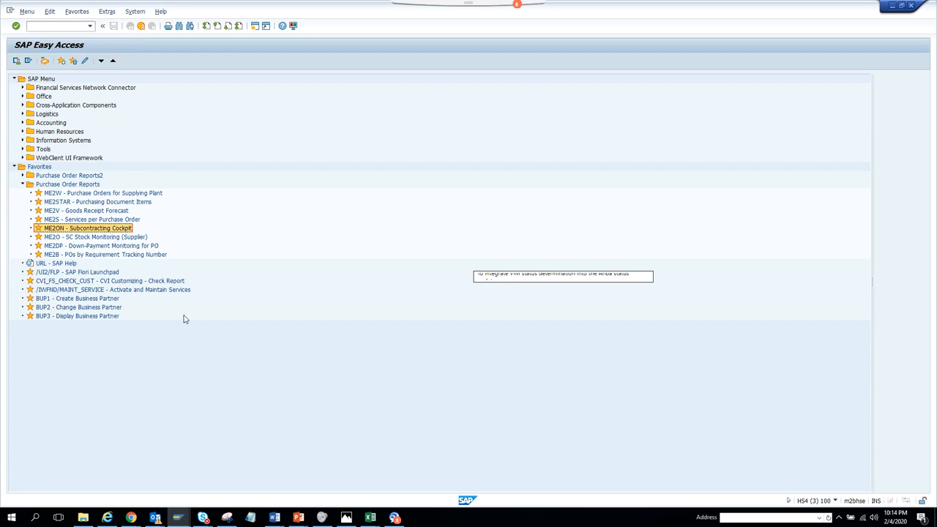
mouse_move(229, 476)
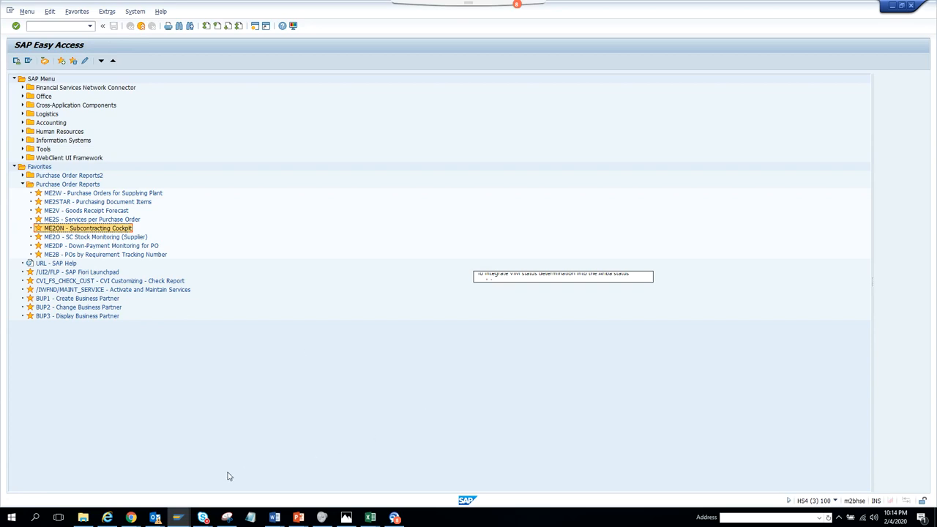
mouse_move(182, 488)
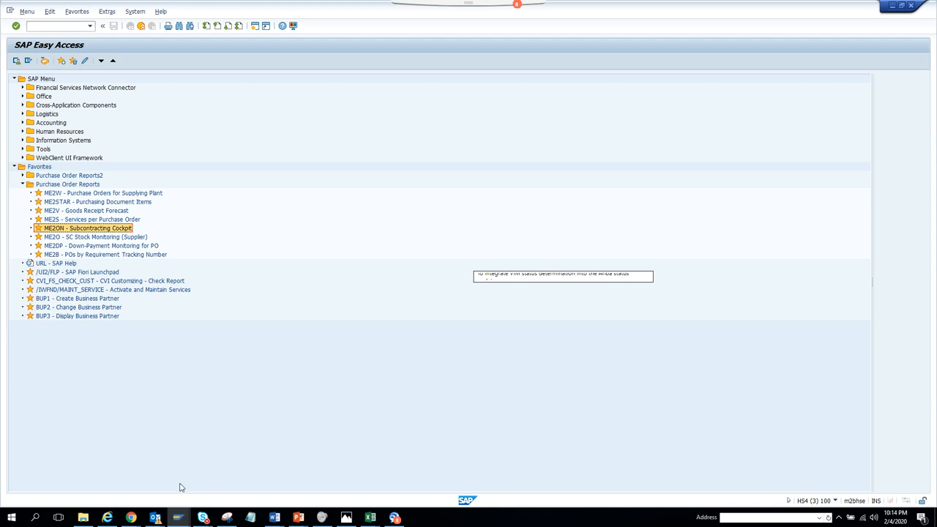